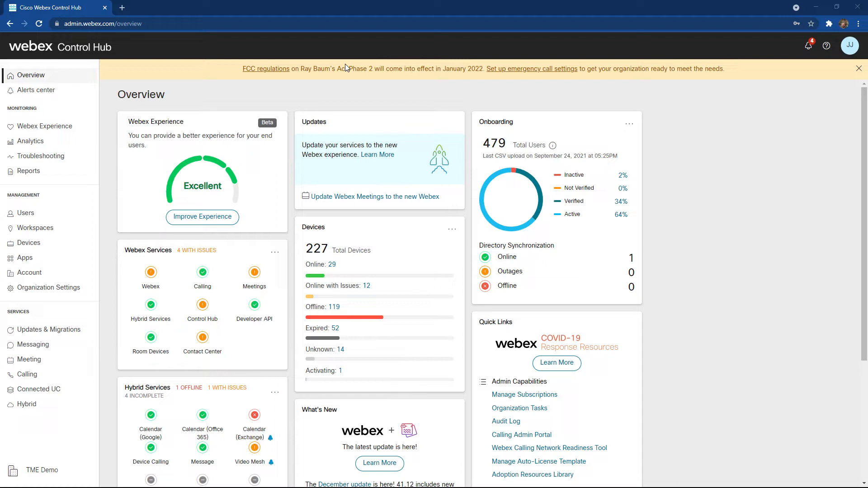
{"action": "mouse_move", "coordinate": [163, 179]}
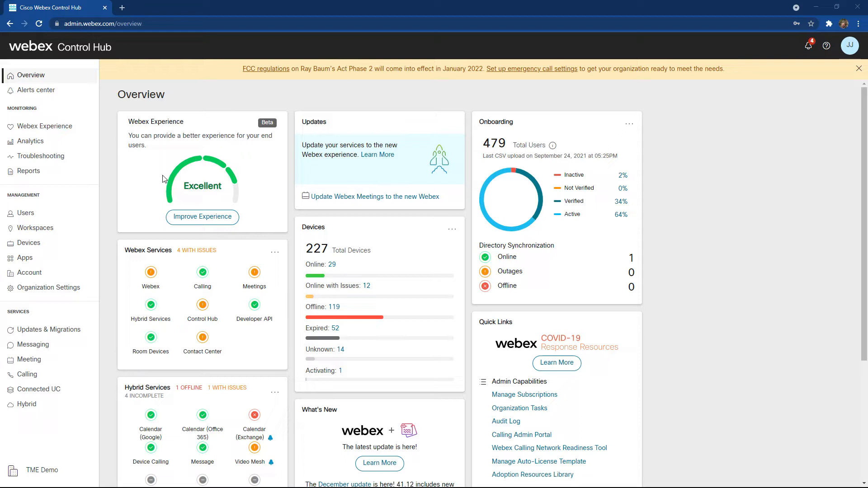
- Go to Calling > Features > Voicemail Group, which lists no groups yet
{"action": "left_click", "coordinate": [27, 374]}
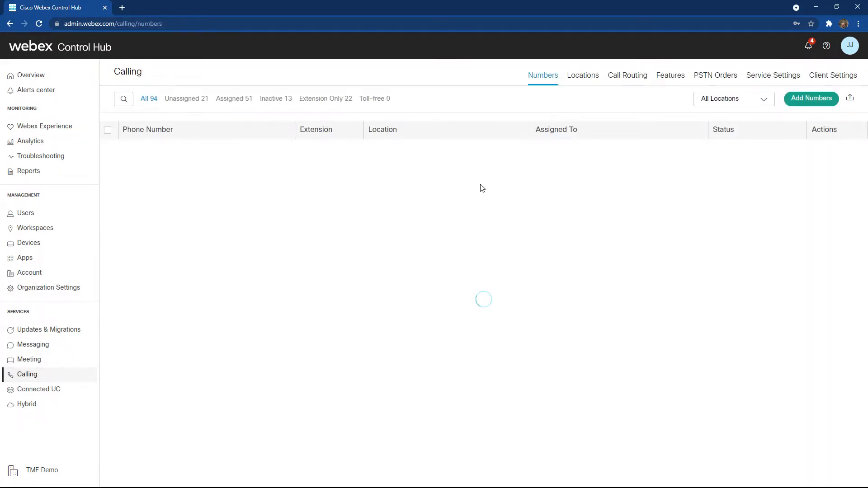
{"action": "left_click", "coordinate": [671, 75]}
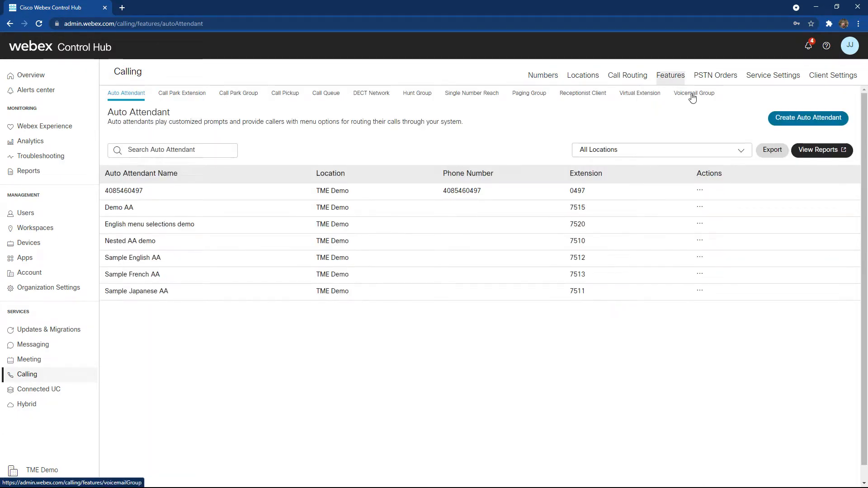
{"action": "left_click", "coordinate": [694, 92]}
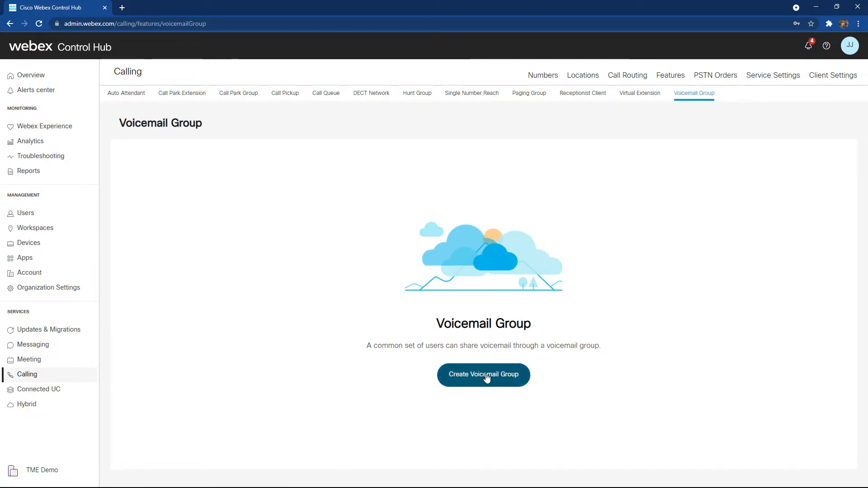
- Begin a new voicemail group assigned to the TME Demo location
{"action": "left_click", "coordinate": [483, 374]}
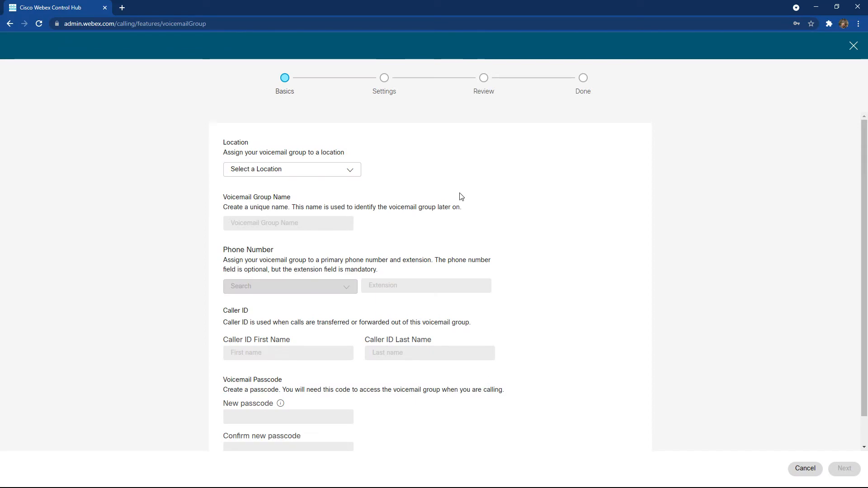
{"action": "mouse_move", "coordinate": [474, 181]}
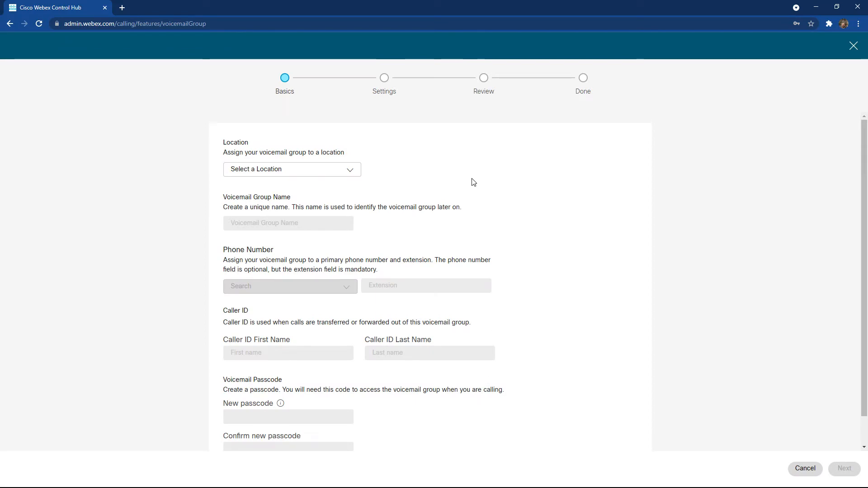
{"action": "left_click", "coordinate": [292, 169]}
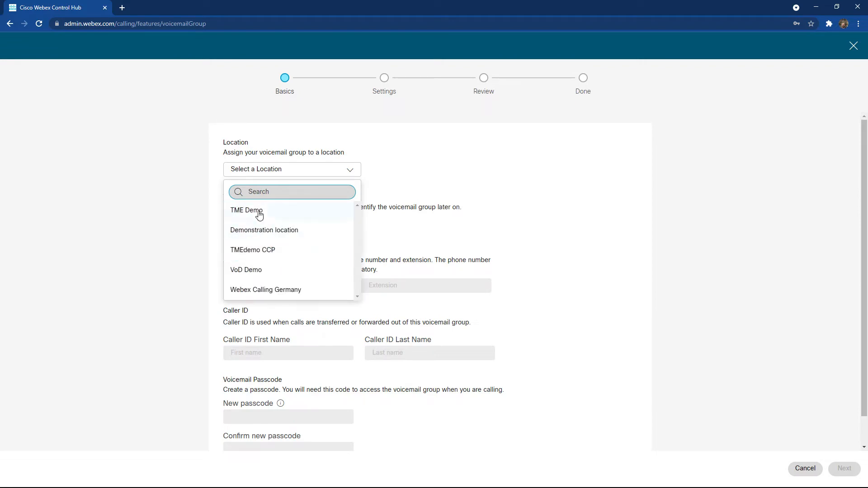
{"action": "left_click", "coordinate": [247, 209]}
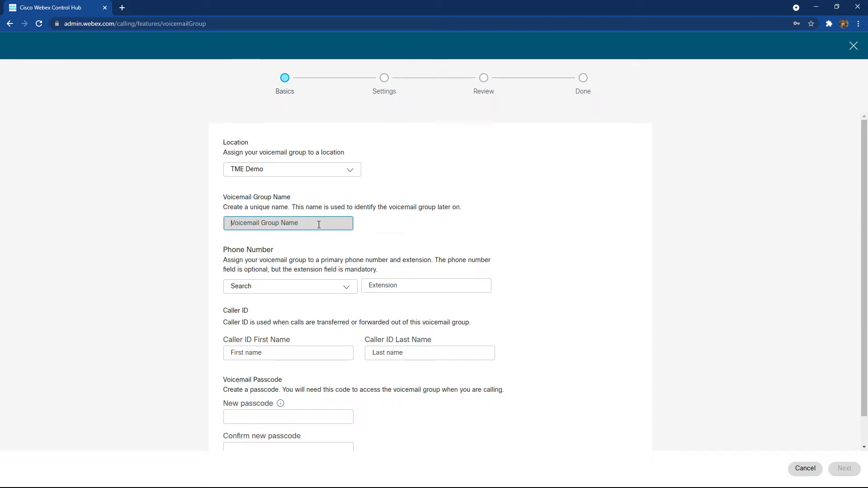
- Name the group 'IT Help Desk' and choose to assign it an extension
{"action": "type", "text": "IT help"}
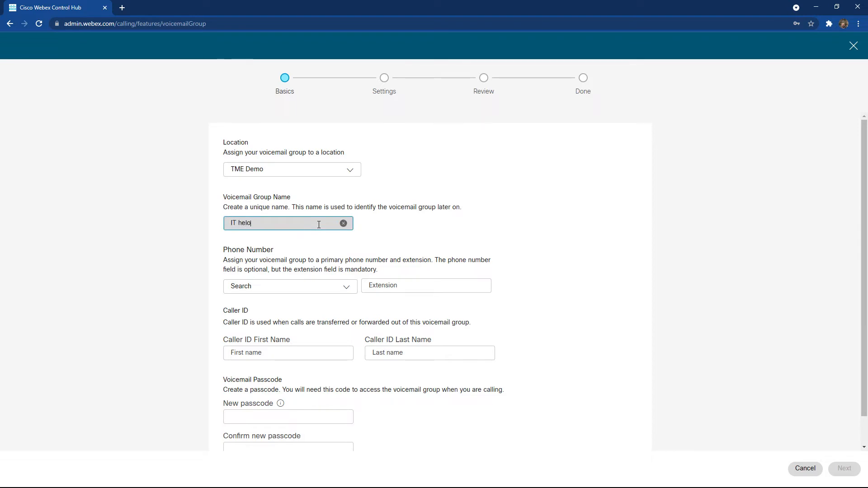
{"action": "type", "text": "IT Help Desk"}
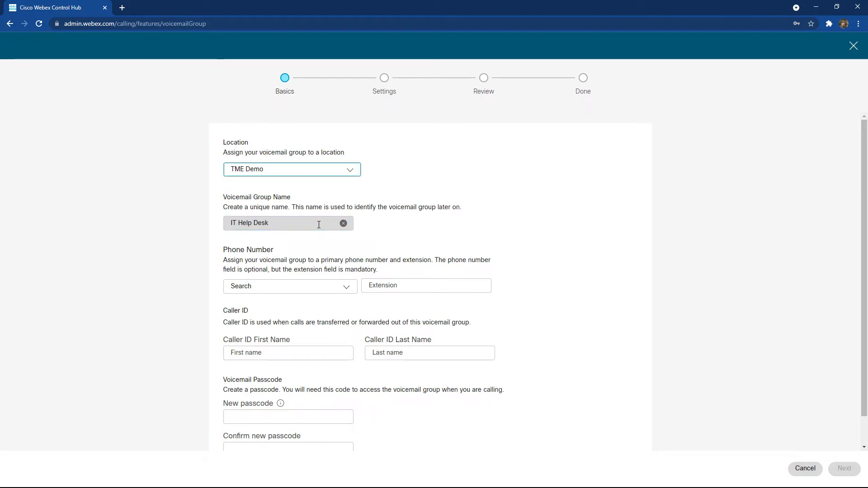
{"action": "left_click", "coordinate": [289, 286]}
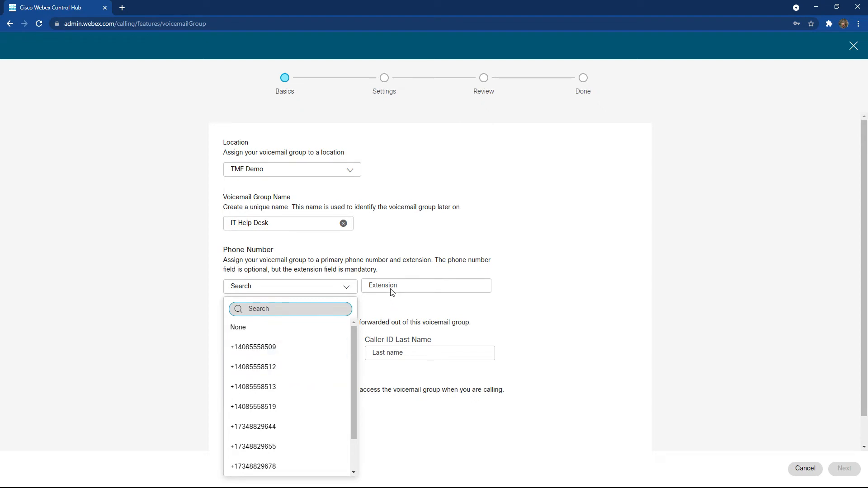
{"action": "left_click", "coordinate": [426, 284]}
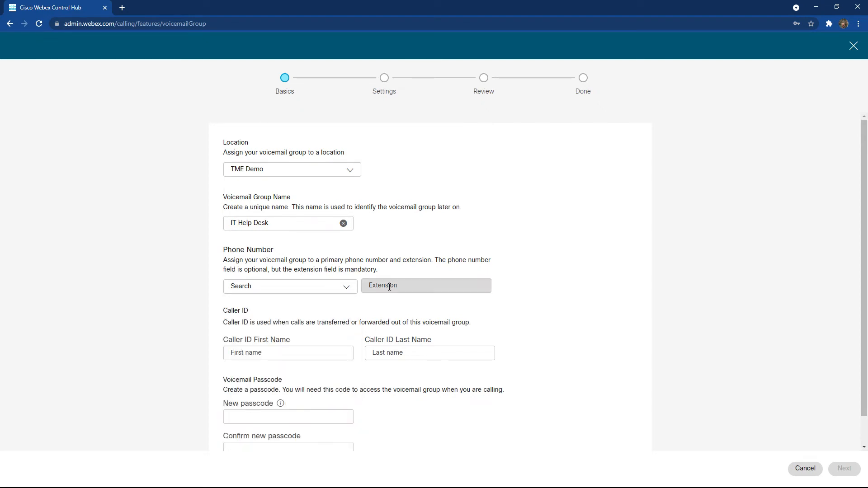
- Give the group extension 4500 and caller ID name 'IT Help Desk'
{"action": "type", "text": "4500"}
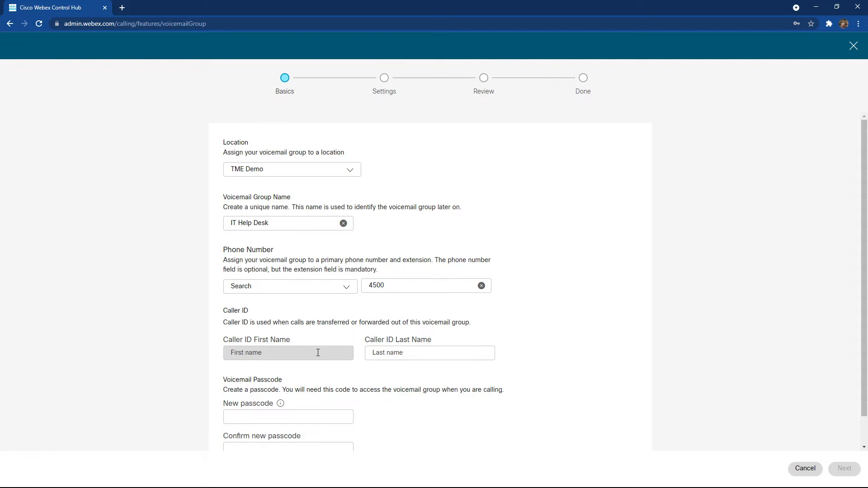
{"action": "left_click", "coordinate": [288, 353]}
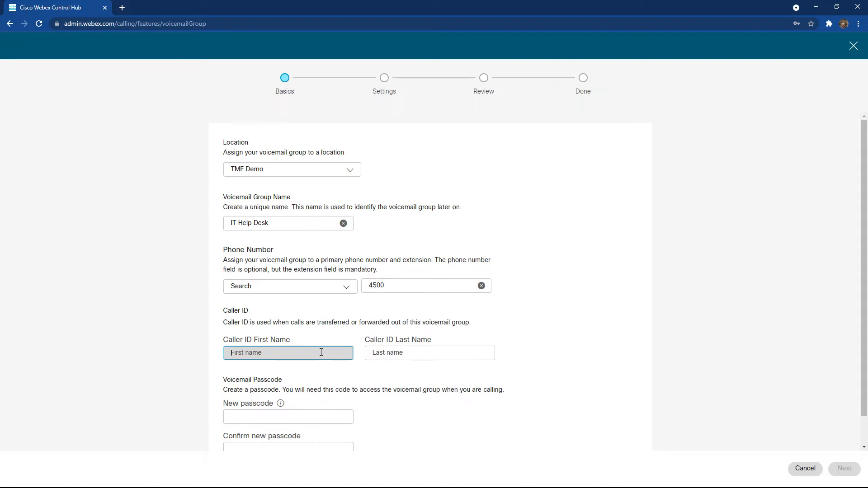
{"action": "type", "text": "IT Help"}
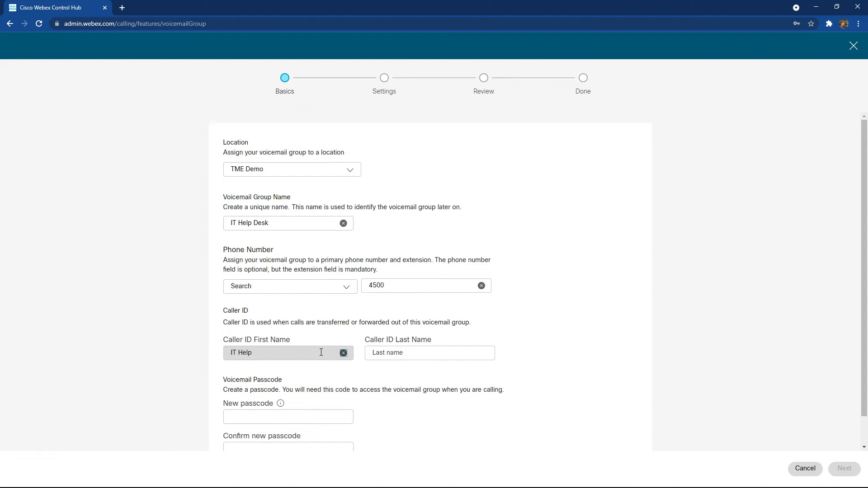
{"action": "type", "text": "Desk"}
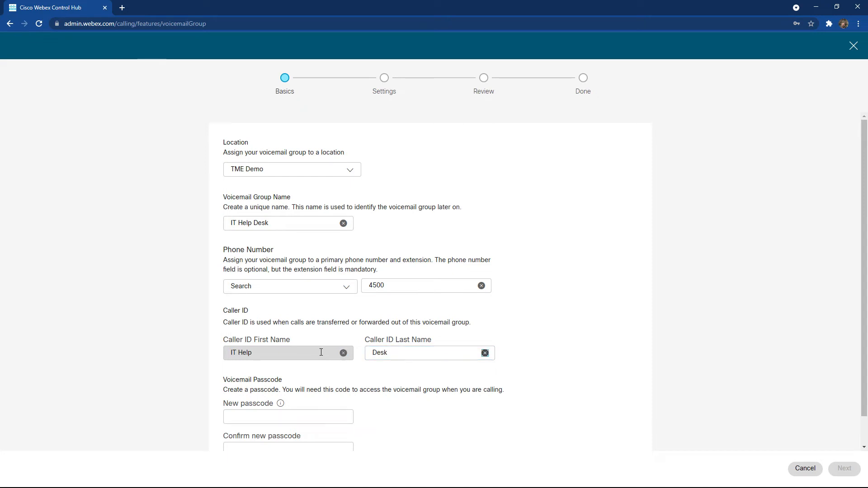
- Enter the voicemail passcode and advance from Basics to the Settings step
{"action": "scroll", "scroll_direction": "down", "scroll_amount": 3}
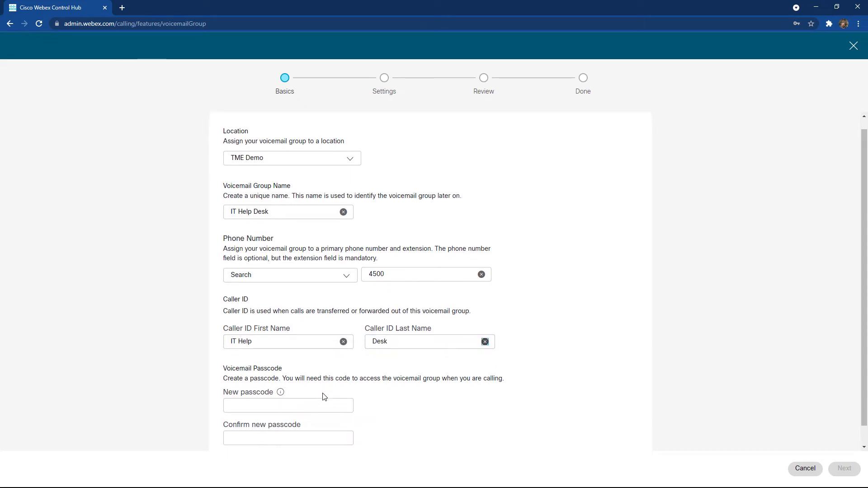
{"action": "type", "text": "1"}
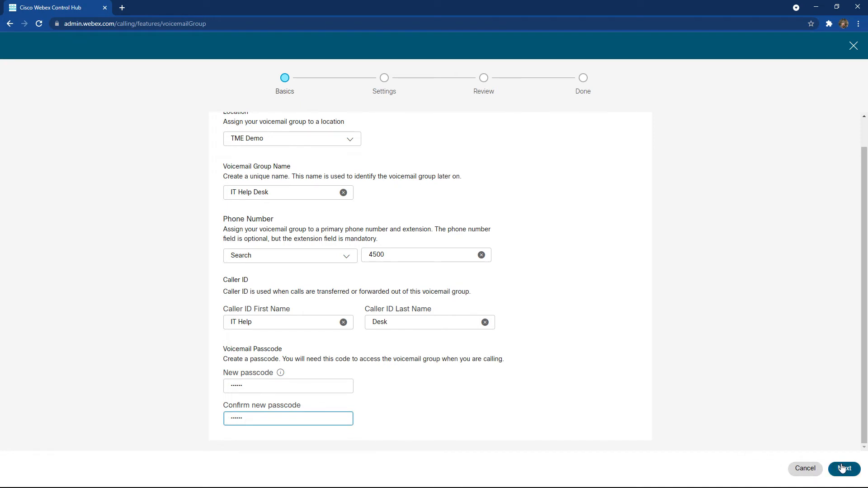
{"action": "left_click", "coordinate": [844, 468]}
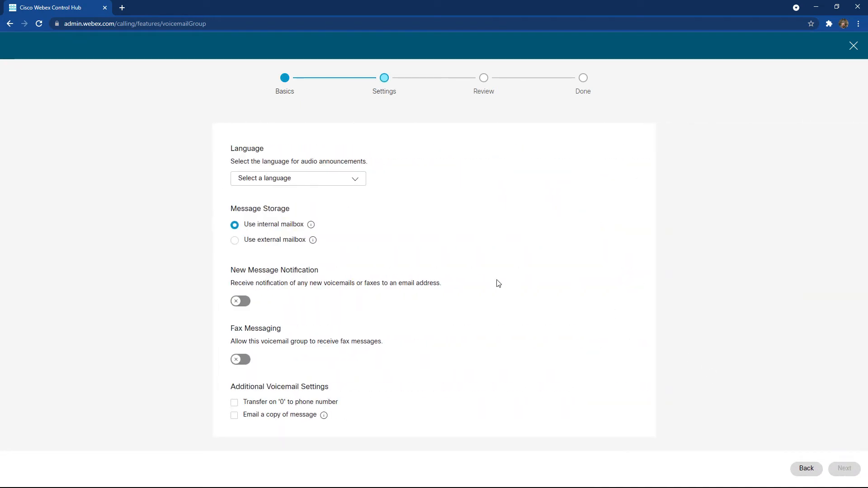
- Choose English as the announcement language and continue to Review
{"action": "left_click", "coordinate": [298, 178]}
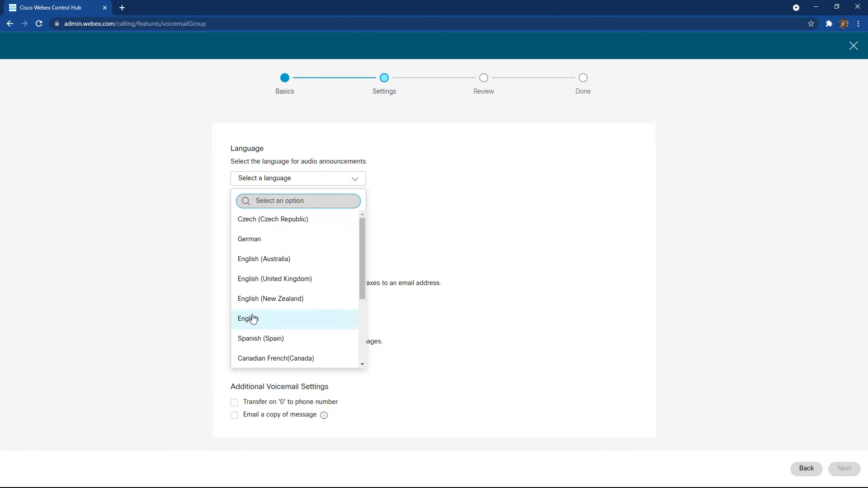
{"action": "left_click", "coordinate": [246, 318]}
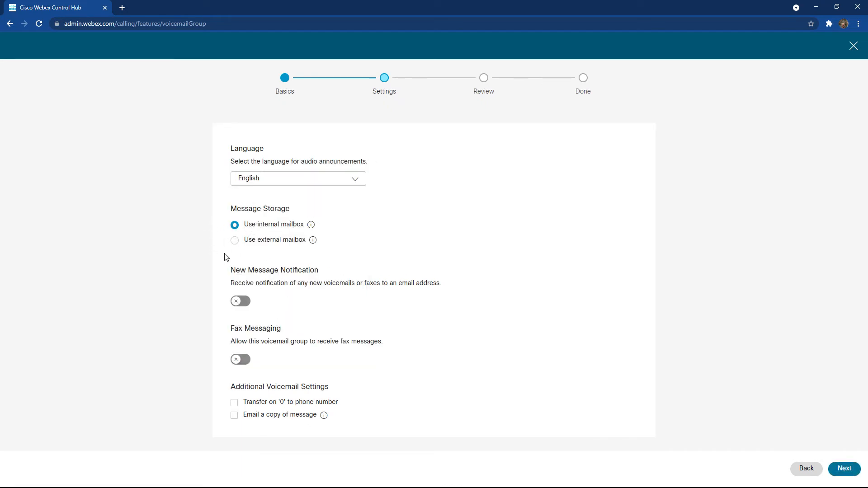
{"action": "mouse_move", "coordinate": [311, 224]}
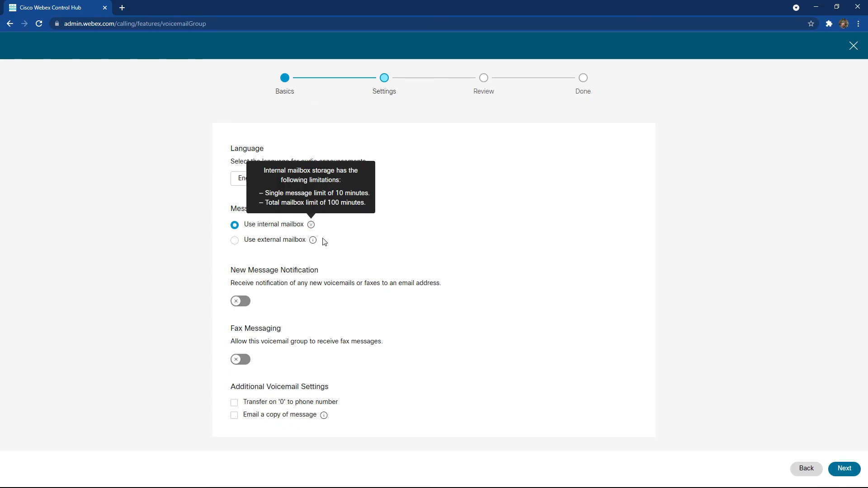
{"action": "mouse_move", "coordinate": [311, 291]}
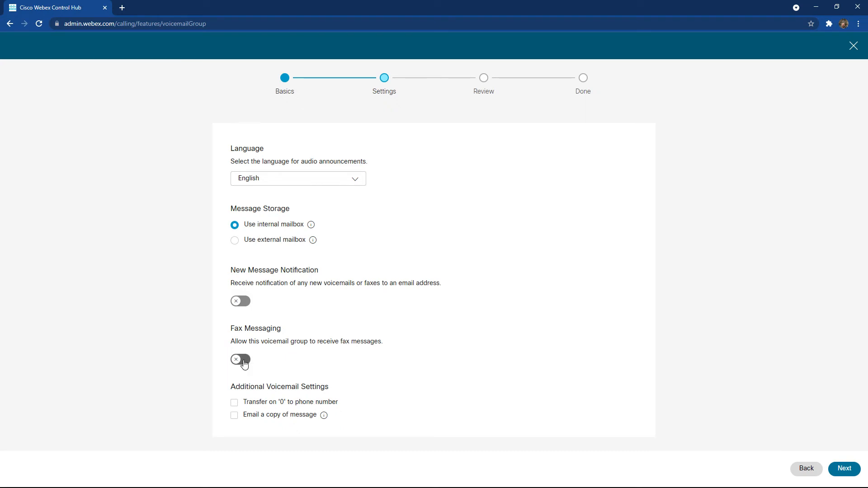
{"action": "mouse_move", "coordinate": [347, 409]}
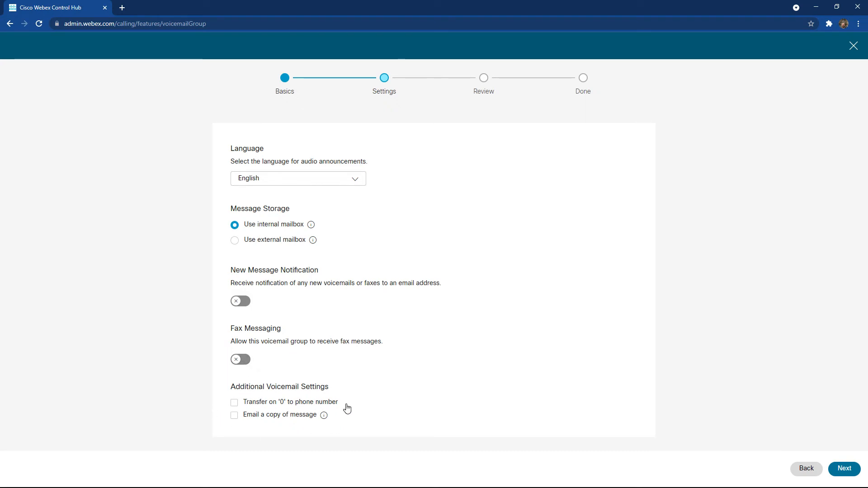
{"action": "mouse_move", "coordinate": [231, 390]}
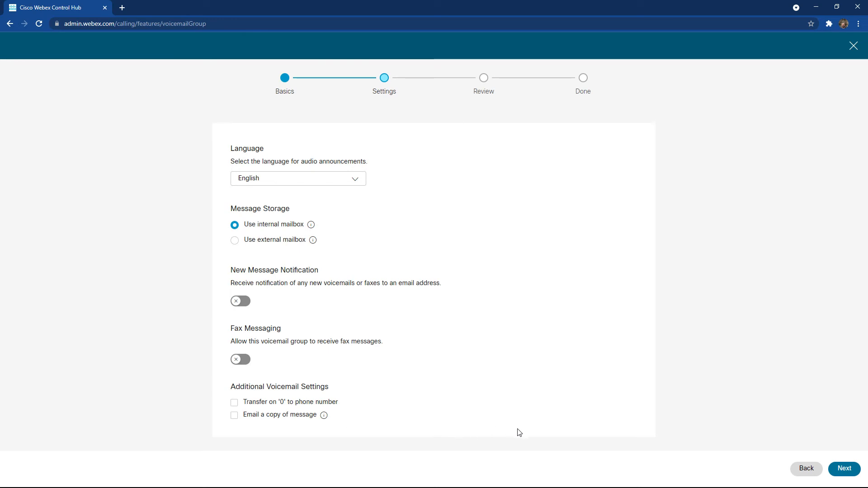
{"action": "left_click", "coordinate": [845, 469]}
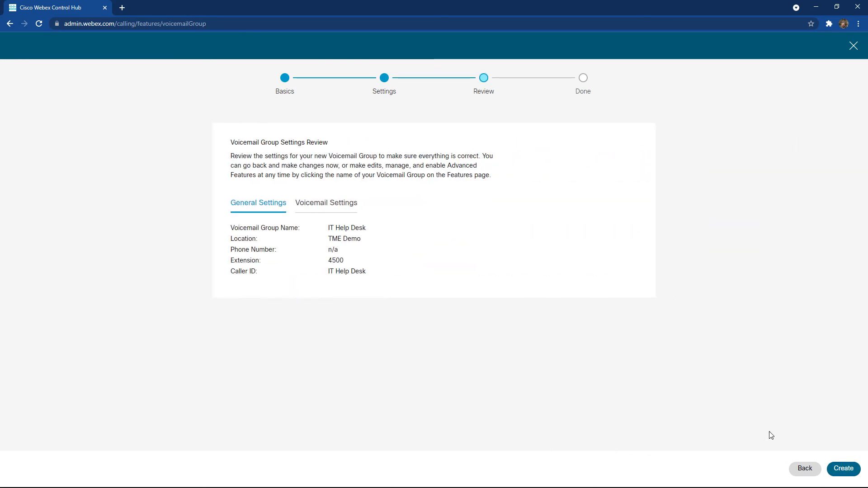
{"action": "mouse_move", "coordinate": [433, 262]}
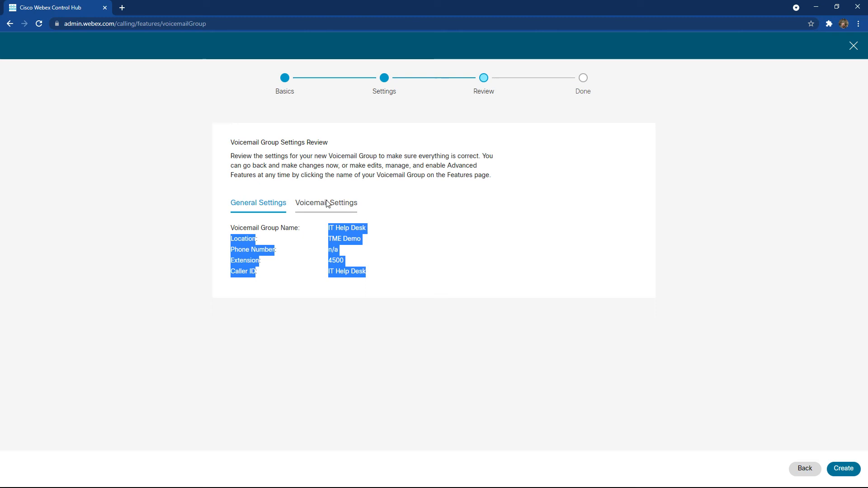
- Check the Voicemail Settings summary, then create the IT Help Desk group
{"action": "left_click", "coordinate": [325, 203]}
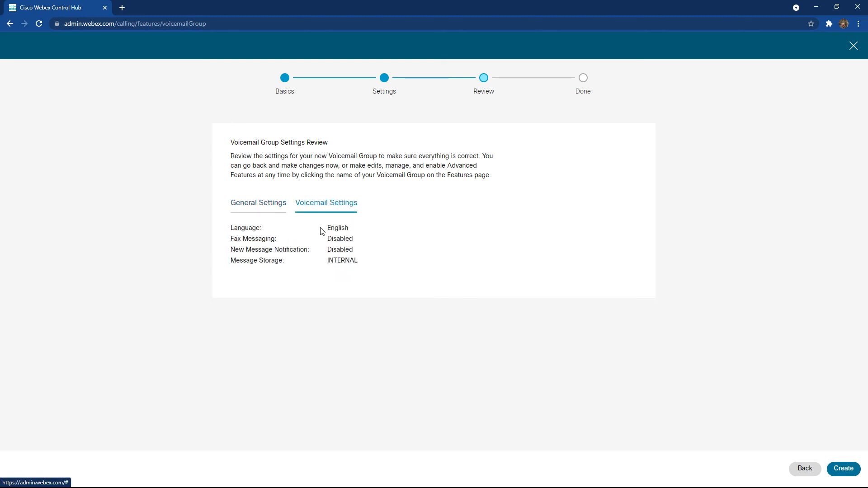
{"action": "left_click_drag", "start_coordinate": [329, 228], "coordinate": [360, 265]}
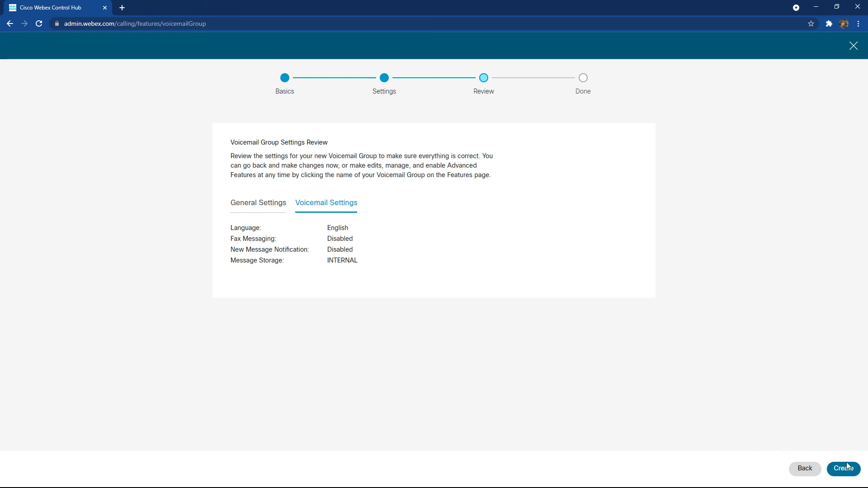
{"action": "left_click", "coordinate": [843, 468]}
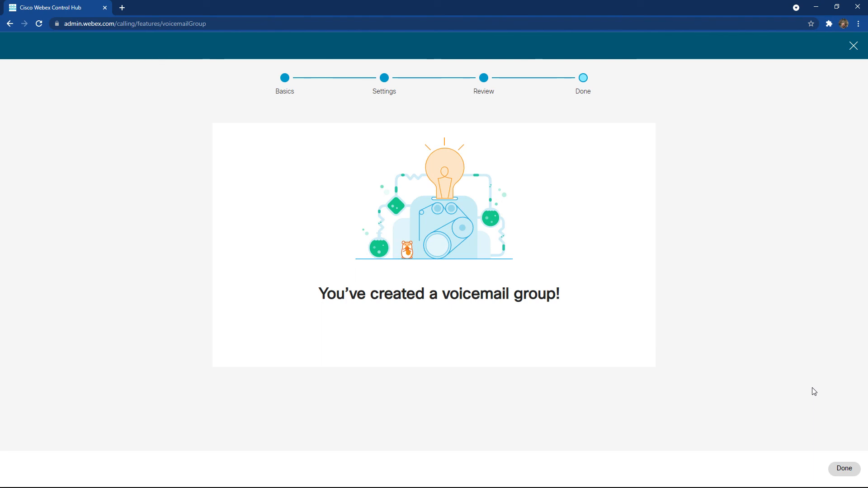
{"action": "mouse_move", "coordinate": [832, 412]}
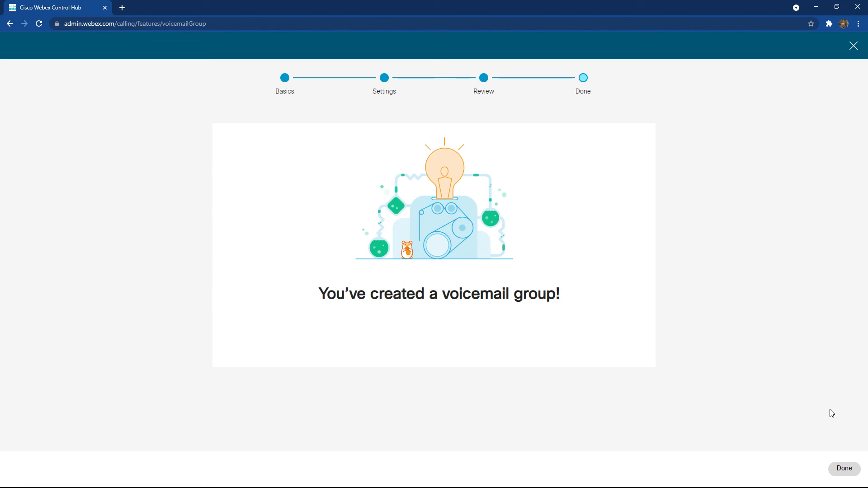
- Finish the wizard; IT Help Desk at extension 4500 is listed as Enabled
{"action": "left_click", "coordinate": [844, 468]}
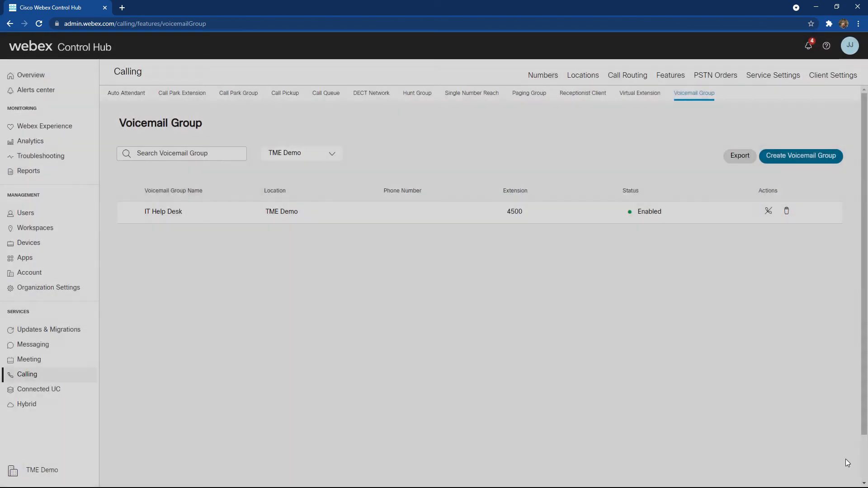
{"action": "mouse_move", "coordinate": [667, 193]}
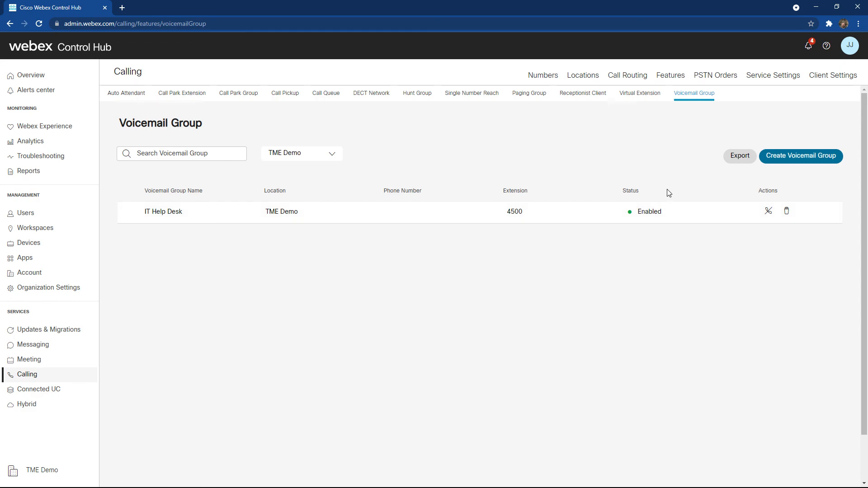
{"action": "mouse_move", "coordinate": [319, 63]}
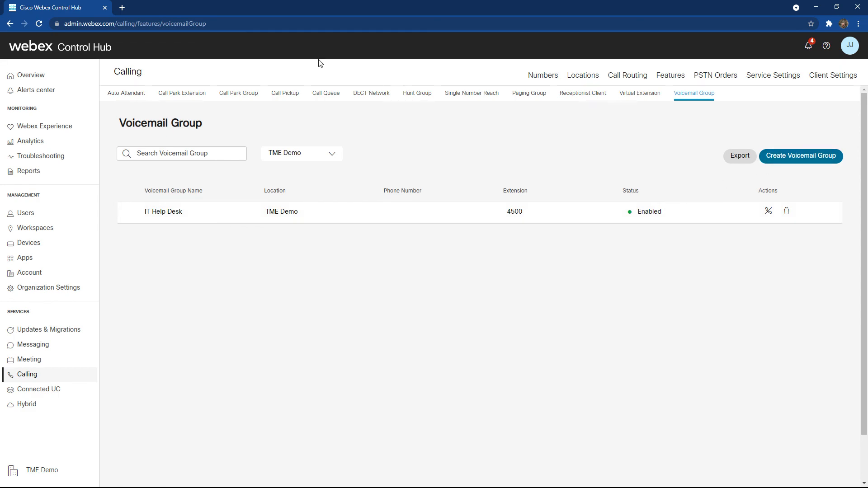